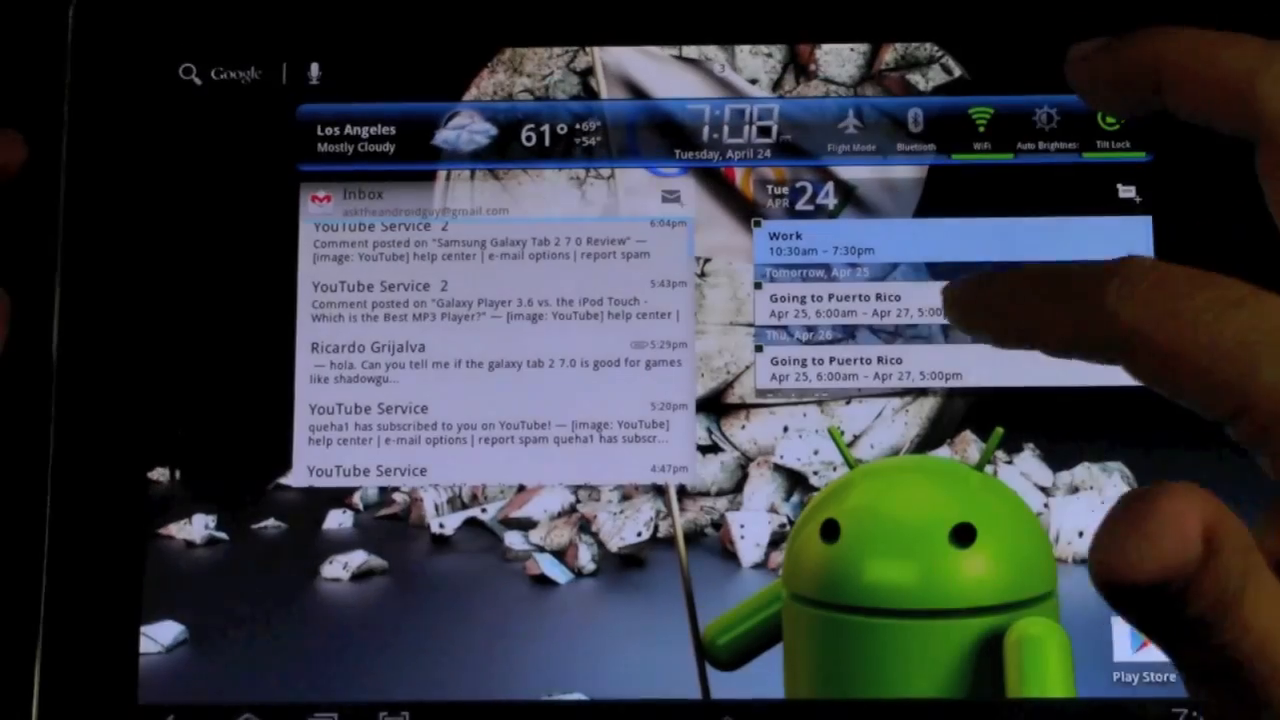
# - Open the all-apps drawer from the widget-covered home screen
pyautogui.click(940, 305)
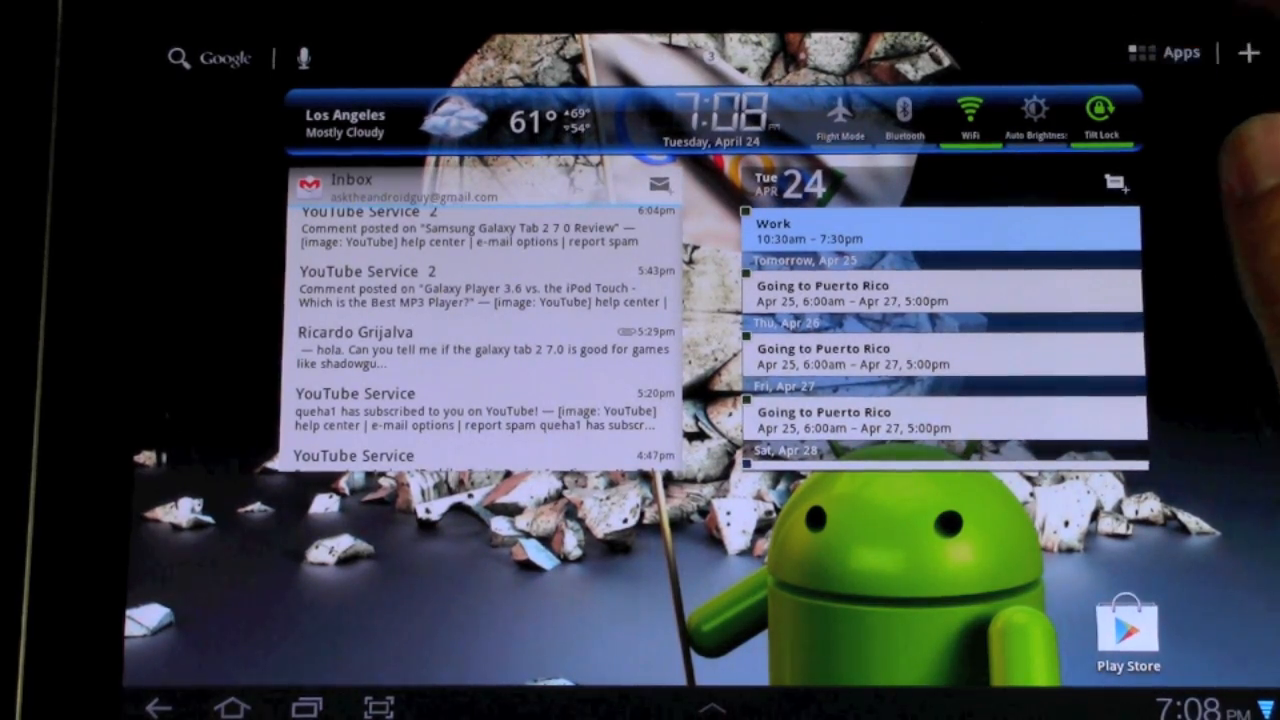
pyautogui.click(1143, 49)
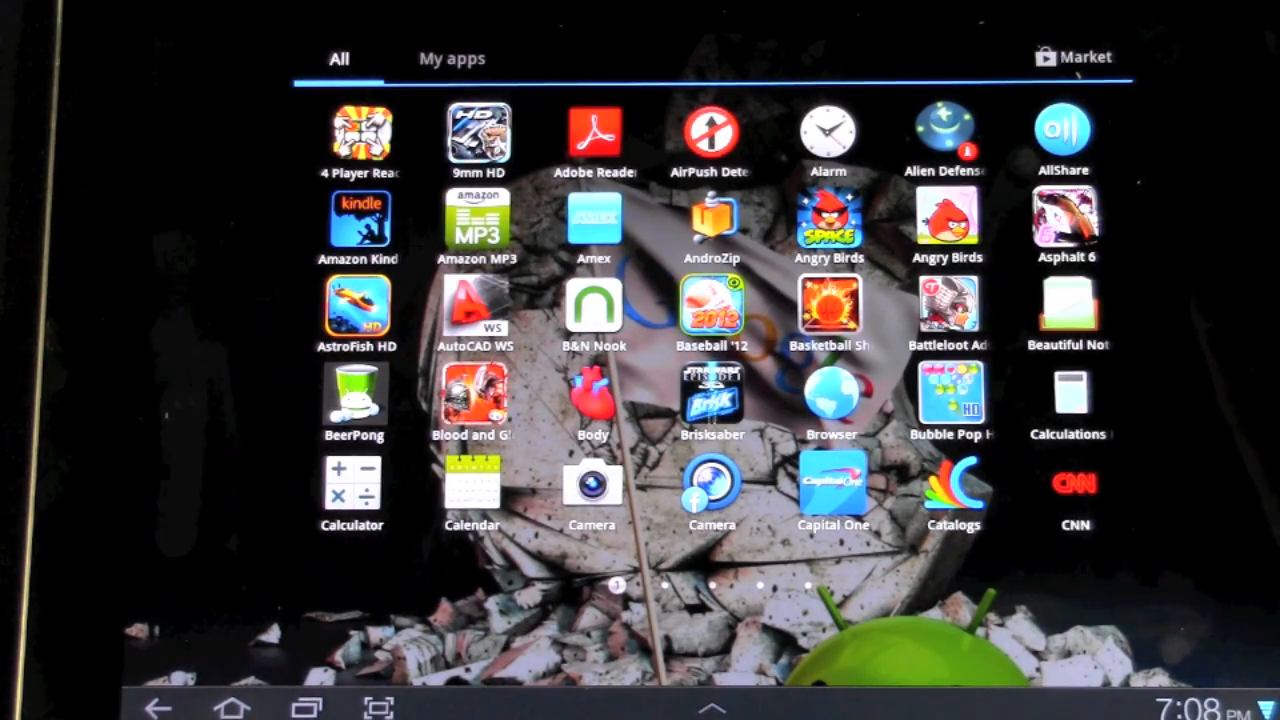
# - Swipe the app drawer to the page showing Cogs through Glow Hockey
pyautogui.hscroll(-3)
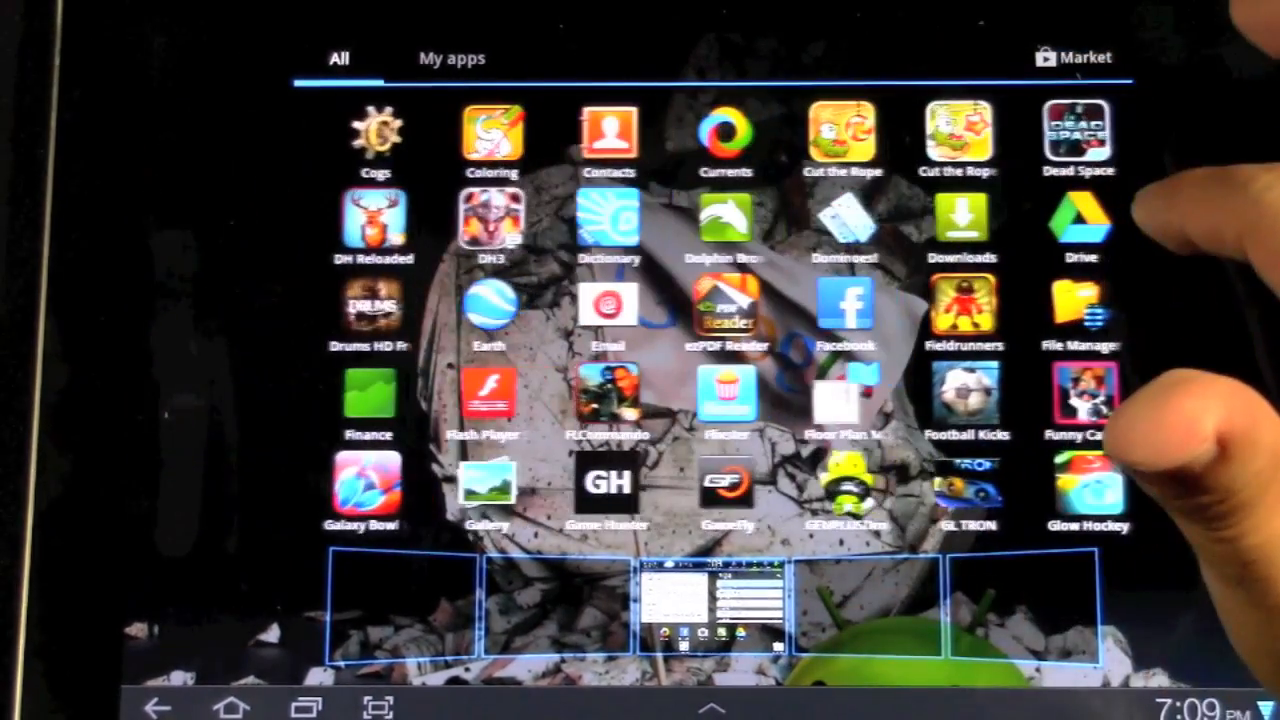
pyautogui.hscroll(-3)
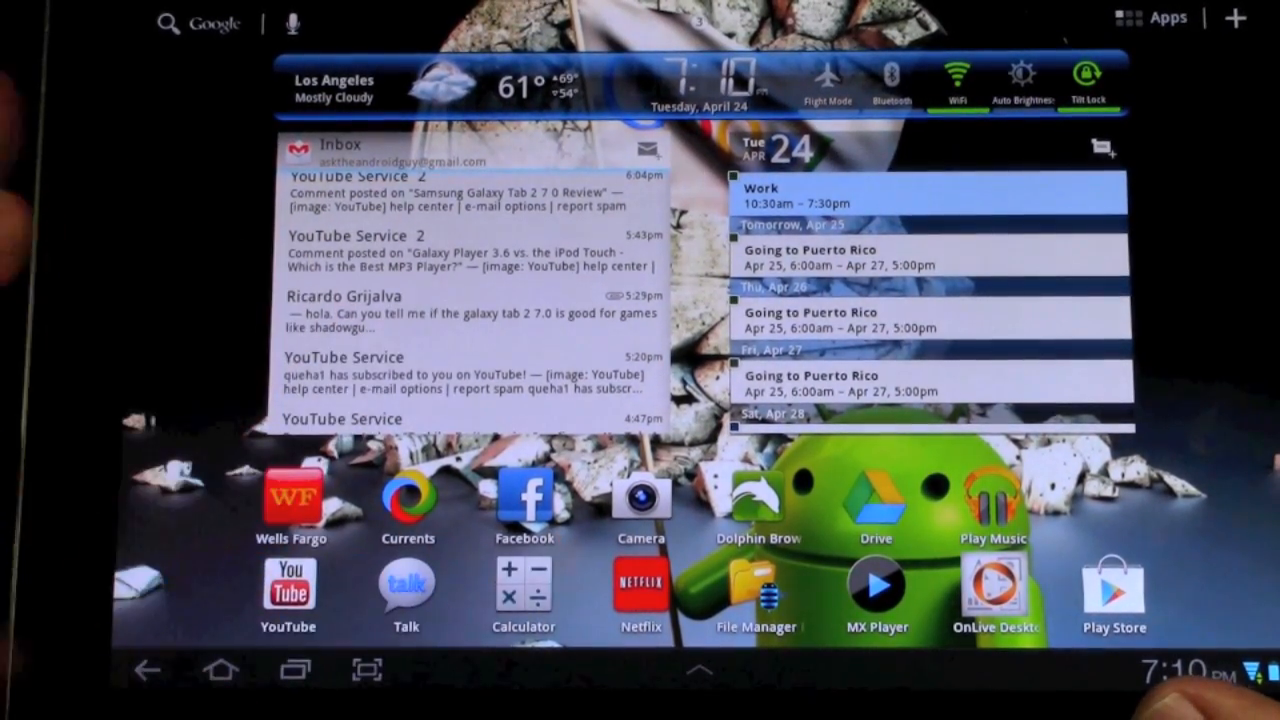
# - Reopen the all-apps drawer after placing the favourite shortcuts
pyautogui.click(1132, 20)
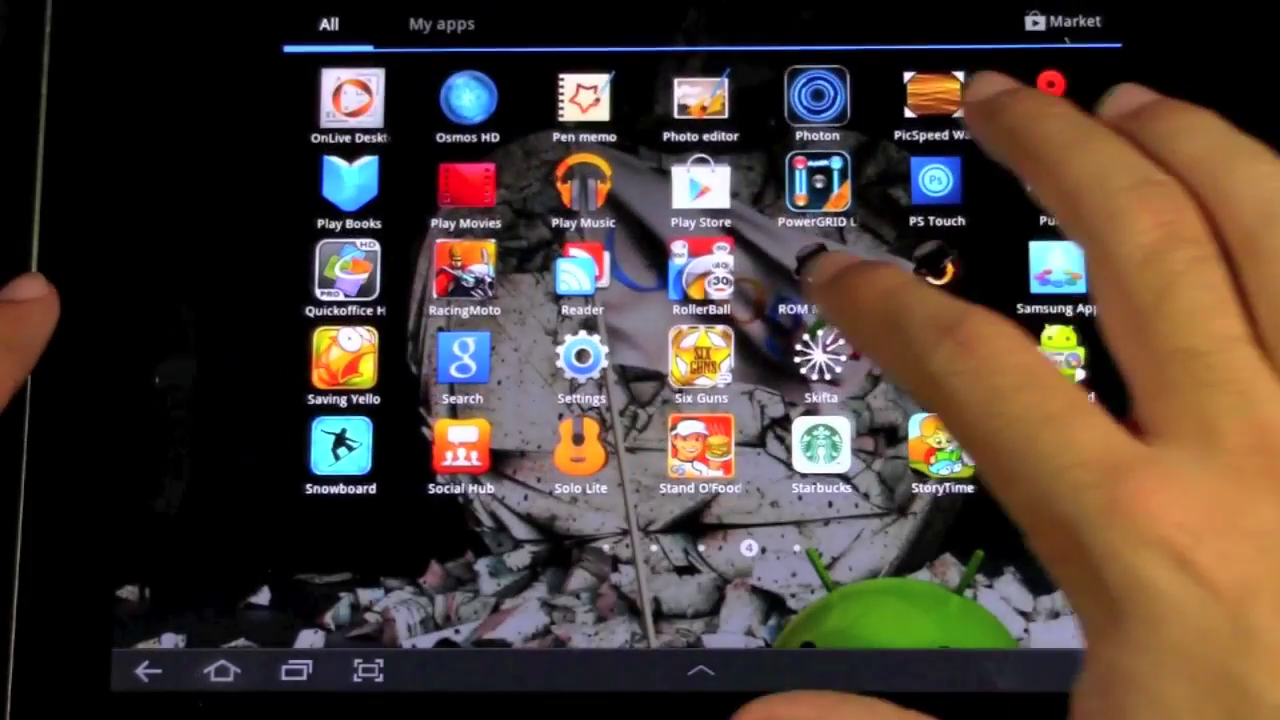